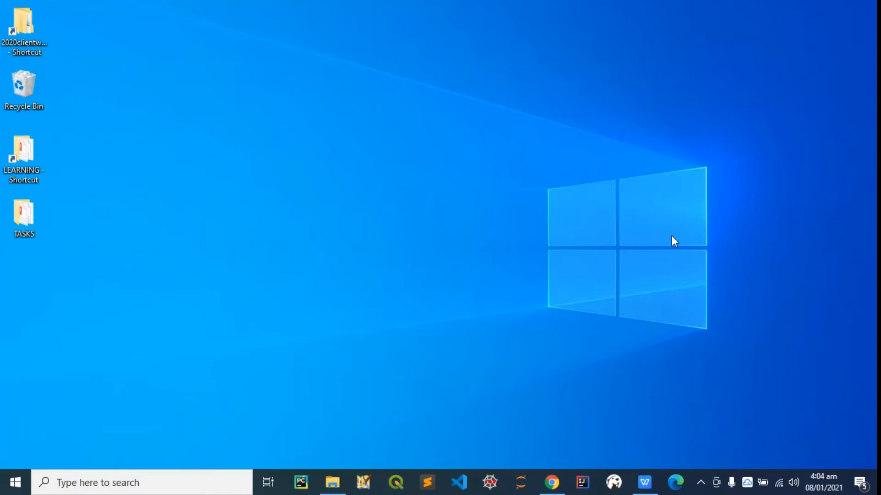
mouse_move(668, 245)
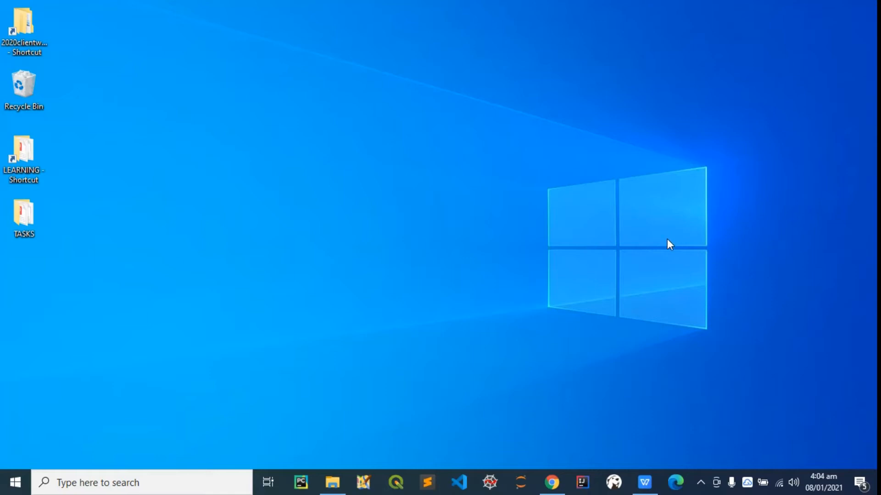
mouse_move(641, 270)
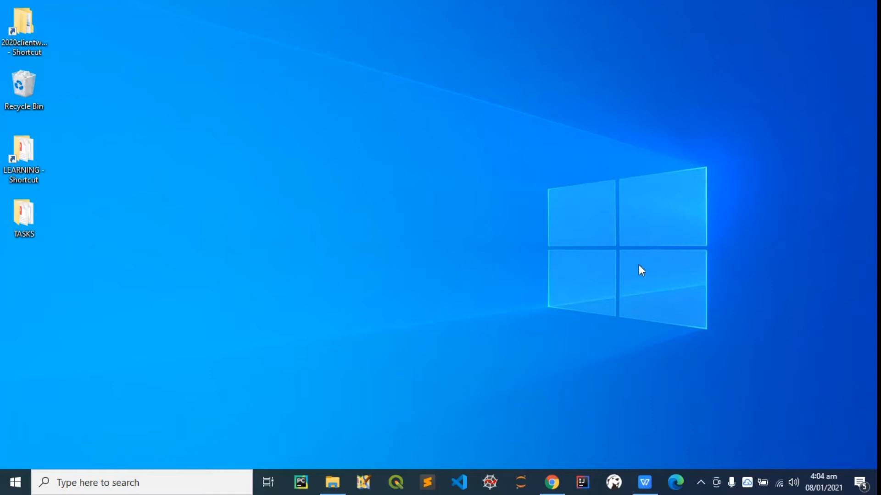
Step: Open qgis.org's download page and expand the Windows standalone installer links for 3.16
left_click(550, 482)
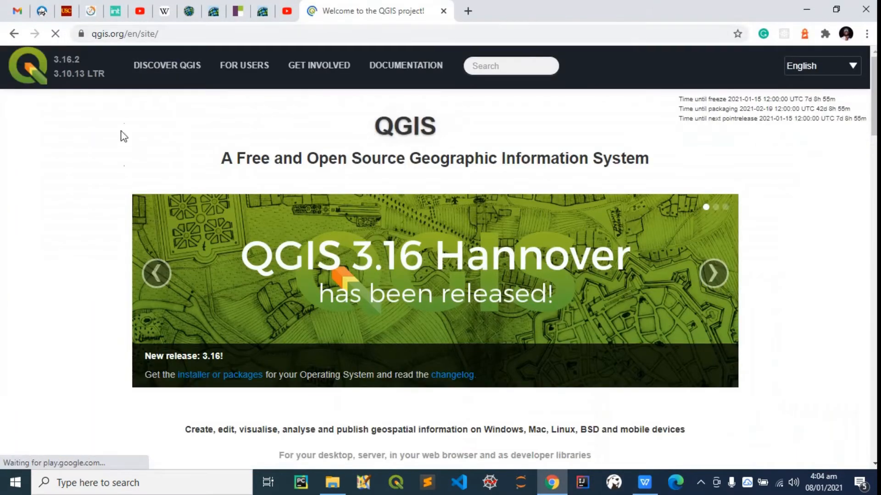
scroll("down", 3)
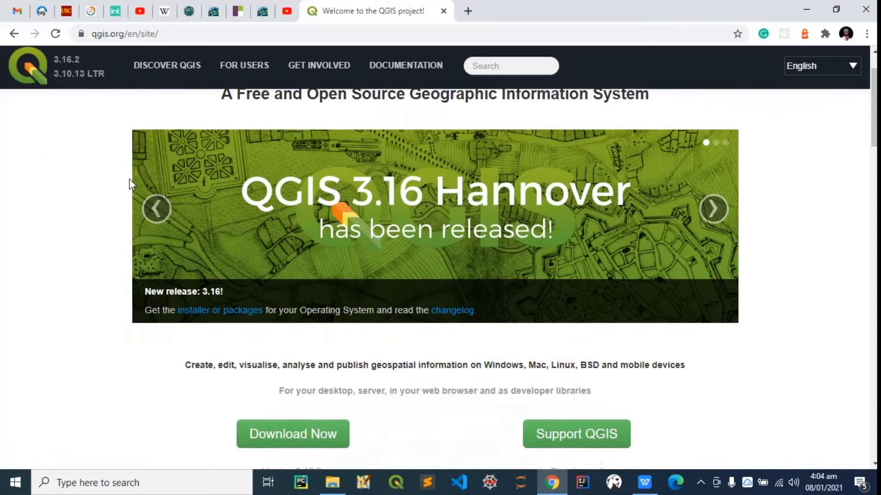
scroll("down", 3)
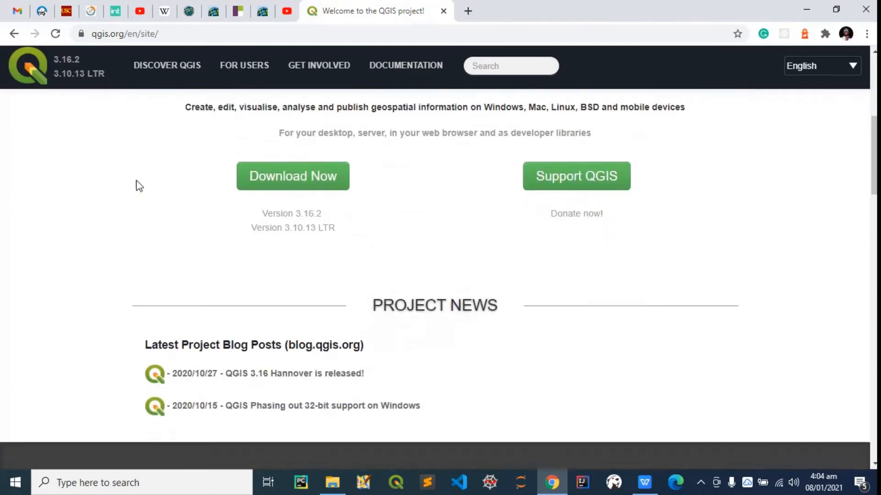
left_click(292, 175)
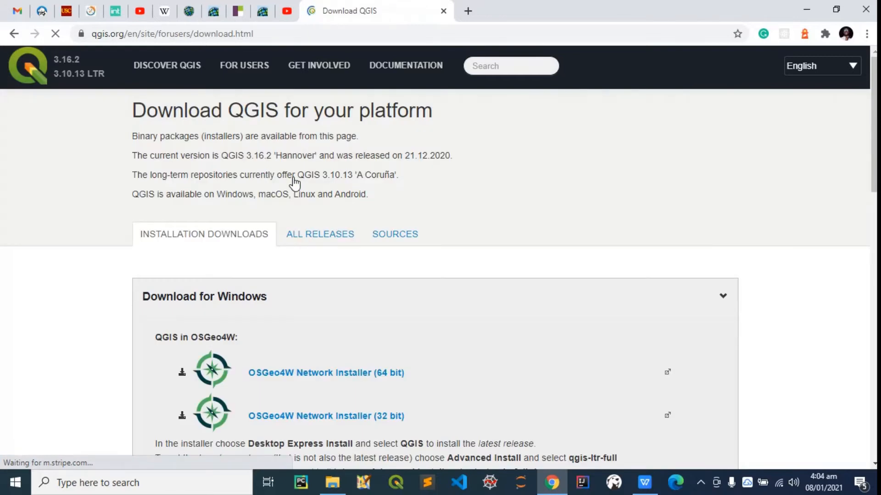
left_click(203, 297)
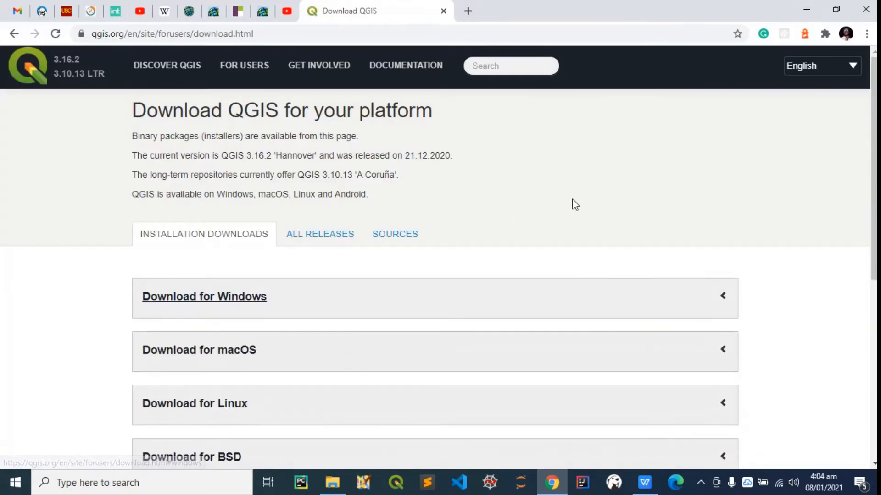
scroll("down", 3)
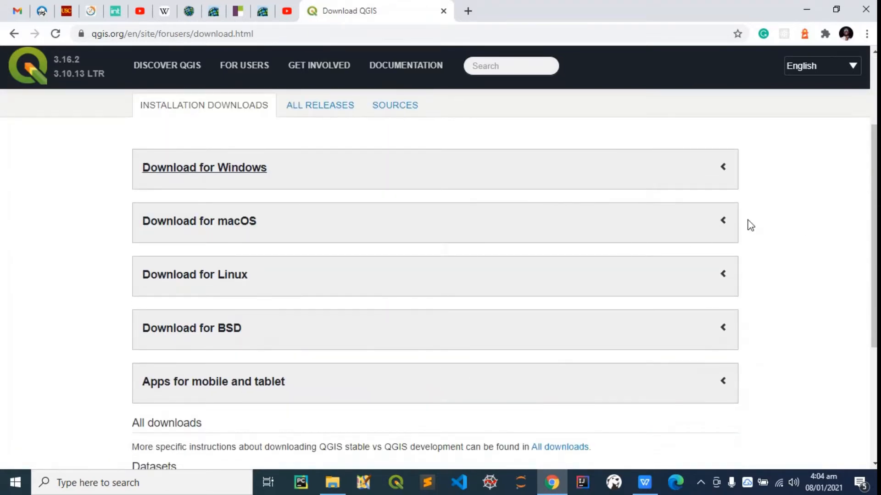
left_click(199, 220)
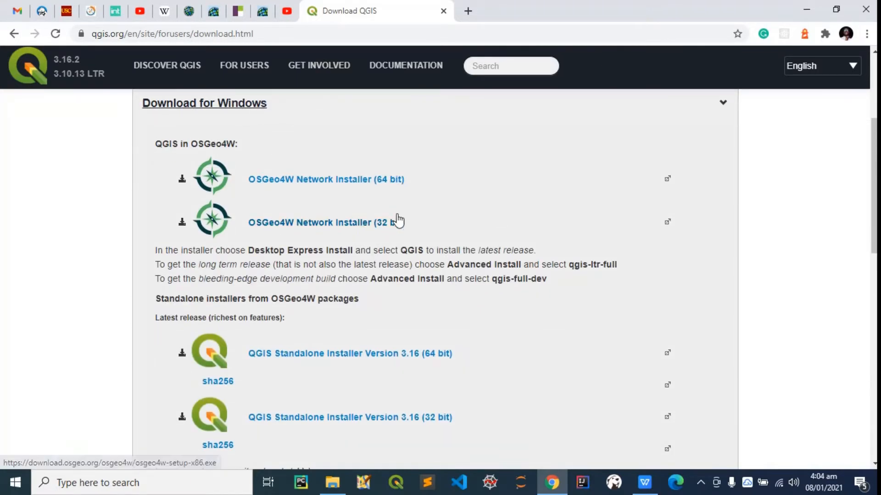
scroll("down", 3)
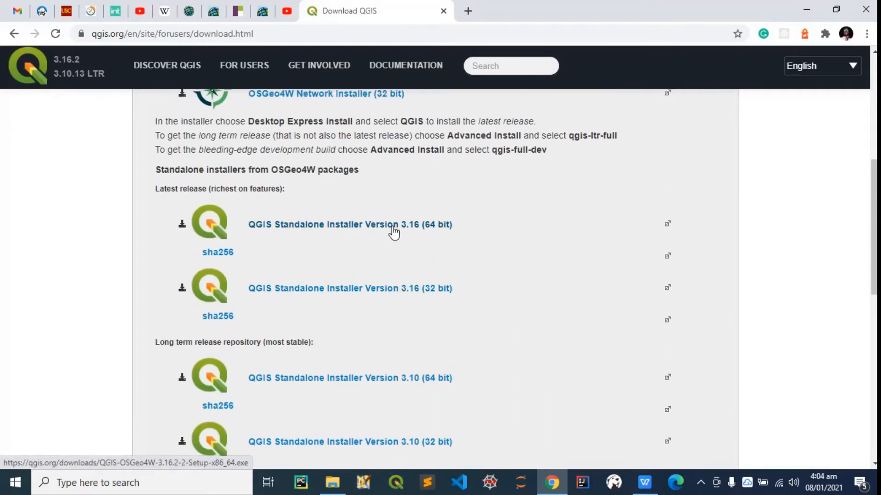
mouse_move(417, 230)
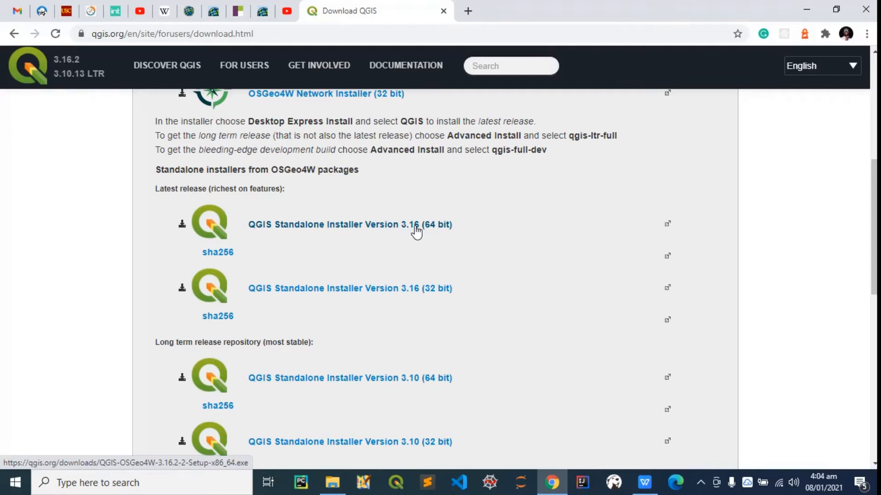
mouse_move(413, 296)
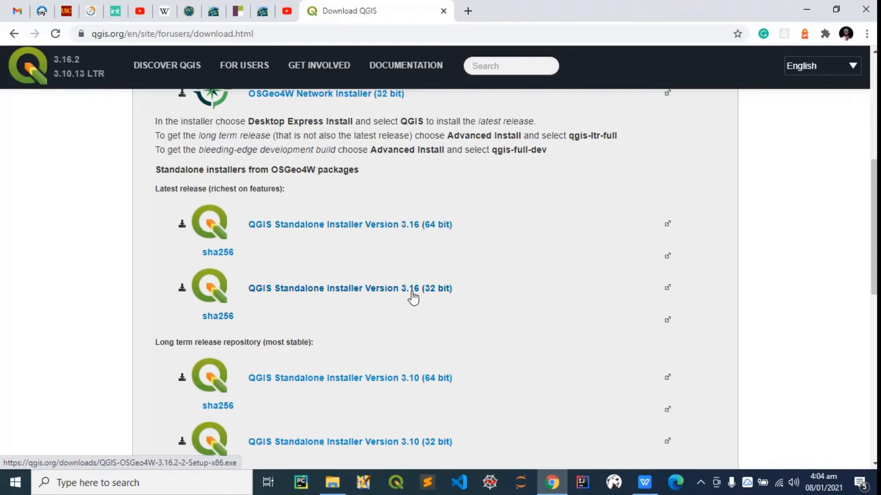
mouse_move(398, 231)
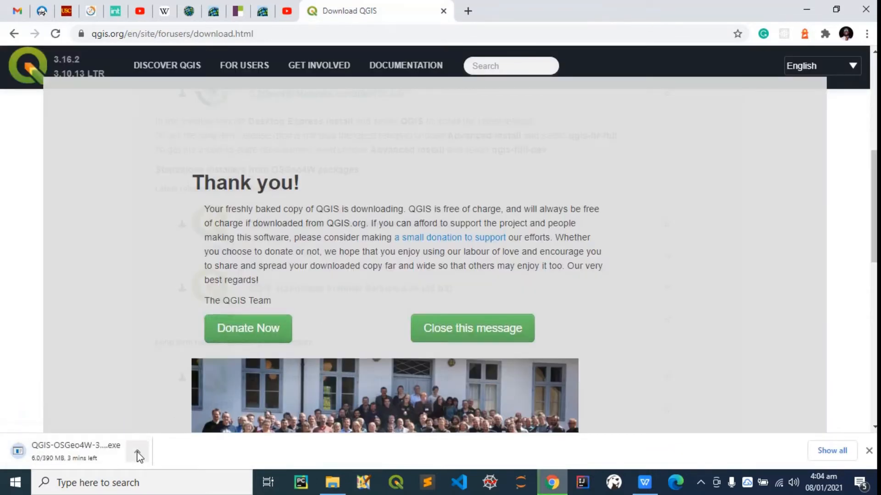
Step: Pause the QGIS 3.16 installer download at about 17 MB and close the thank-you message
left_click(138, 454)
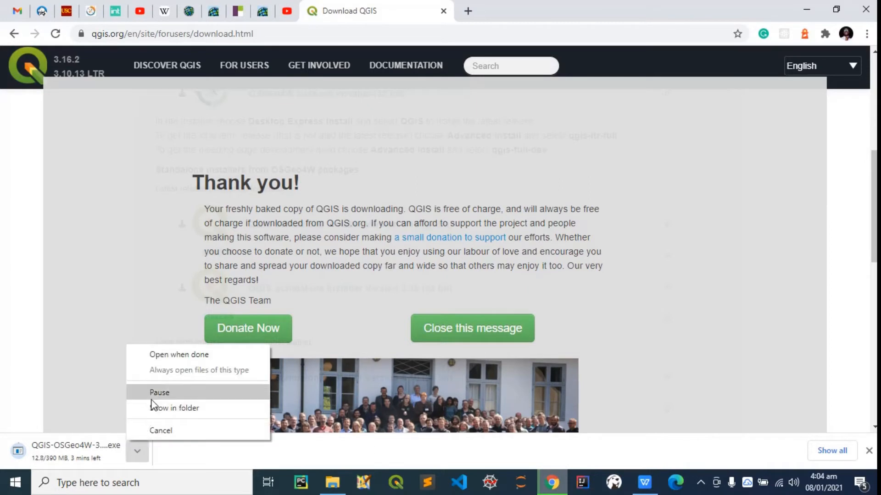
left_click(160, 392)
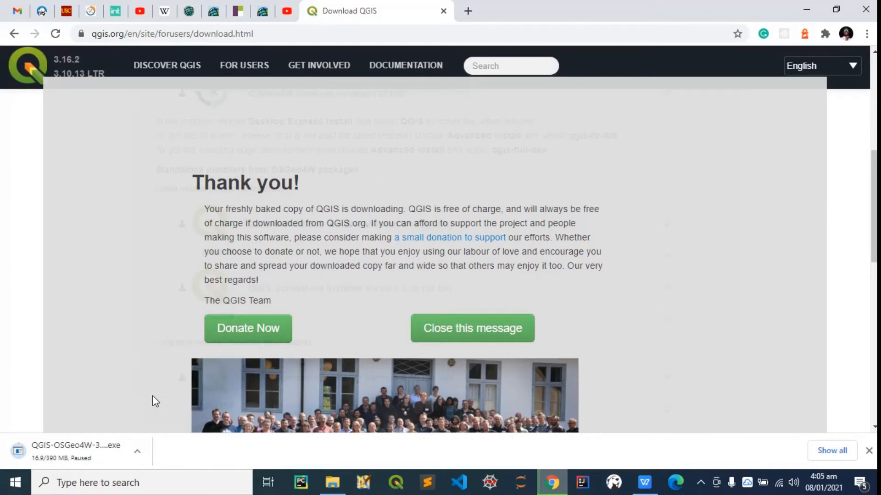
left_click(472, 328)
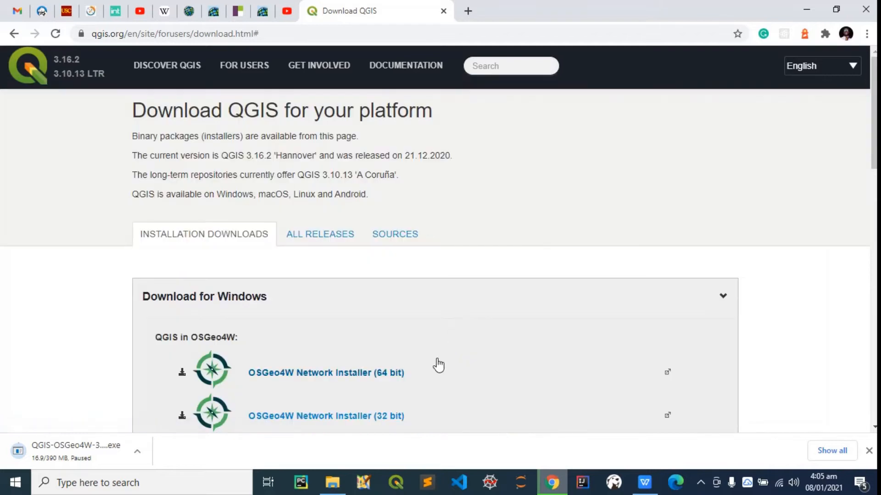
Step: Launch QGIS-OSGeo4W-3.16.2-1-Setup-x86_64 (1) from the Downloads folder
left_click(332, 482)
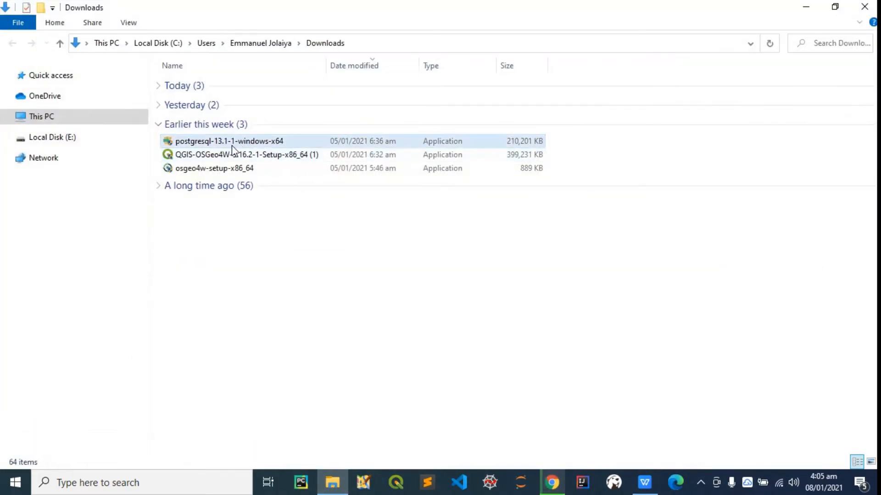
mouse_move(236, 160)
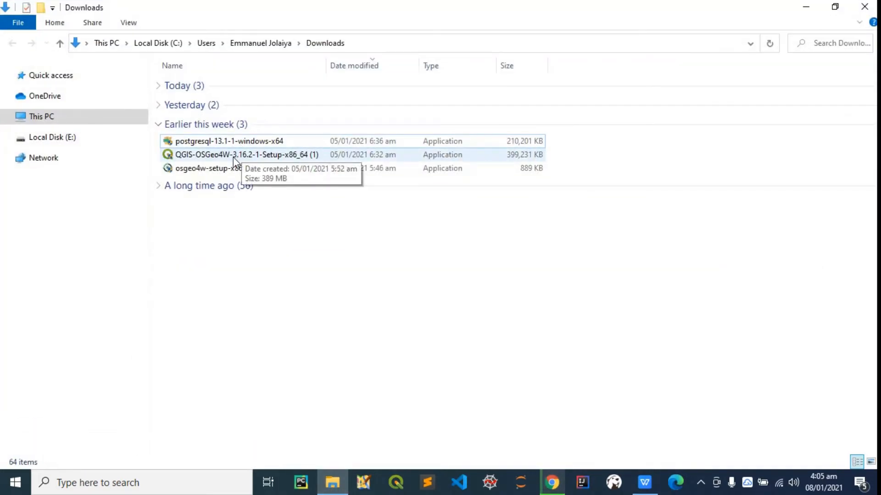
left_click(246, 155)
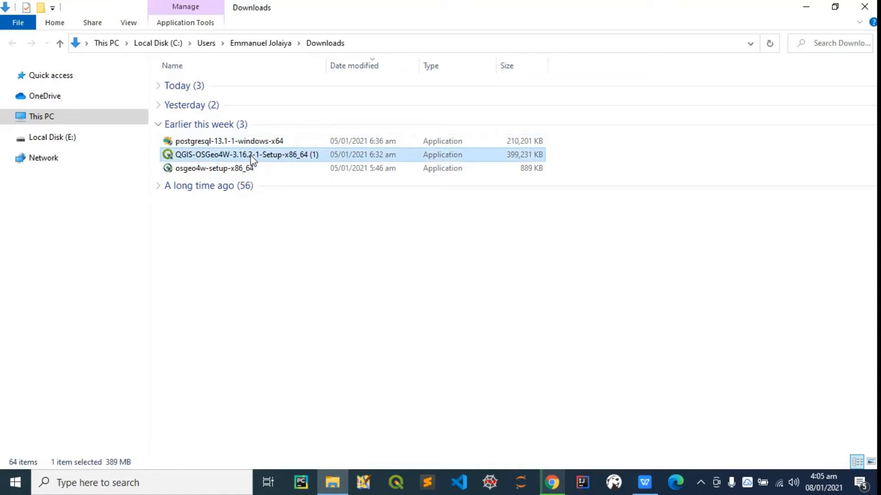
double_click(246, 155)
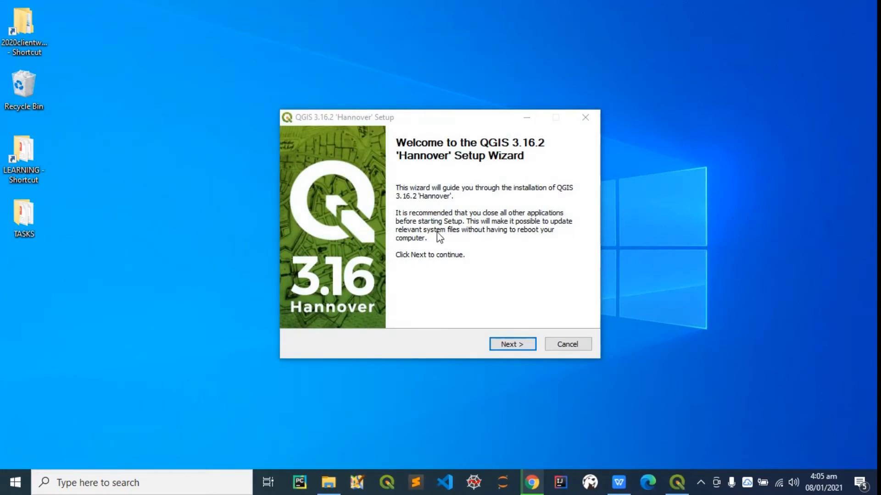
Step: Read through and agree to the QGIS 3.16.2 License Agreement
left_click(512, 344)
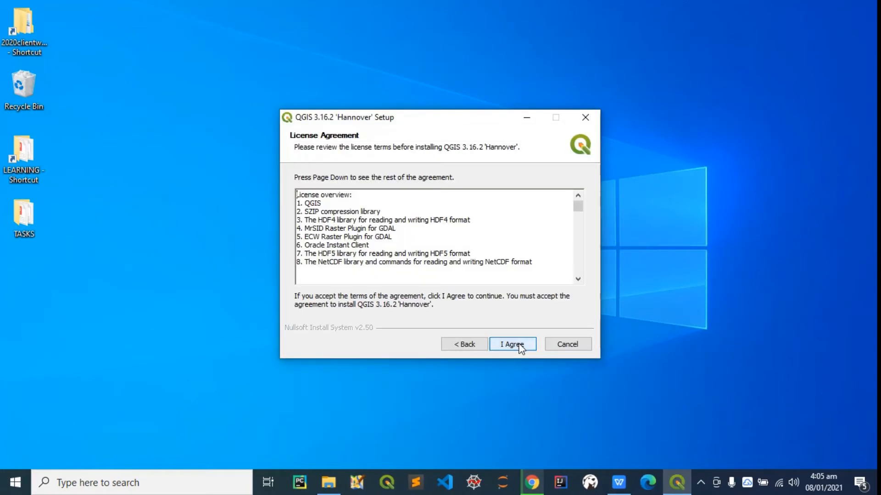
scroll("down", 3)
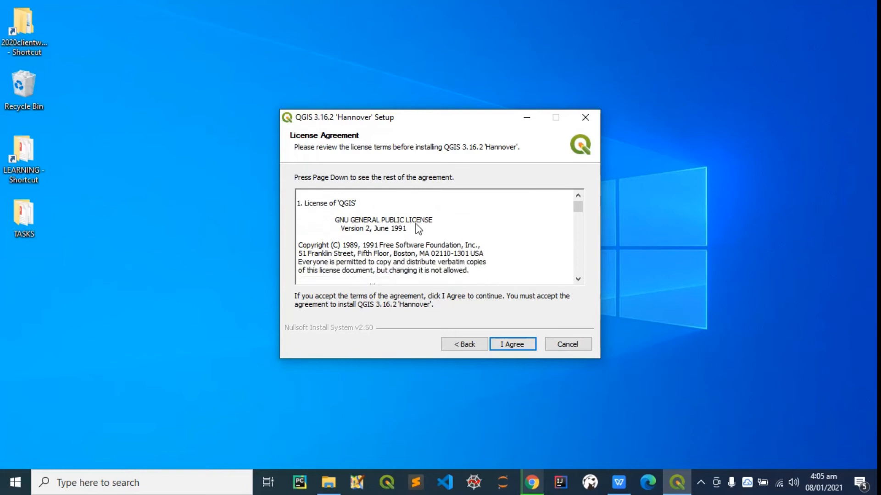
scroll("down", 3)
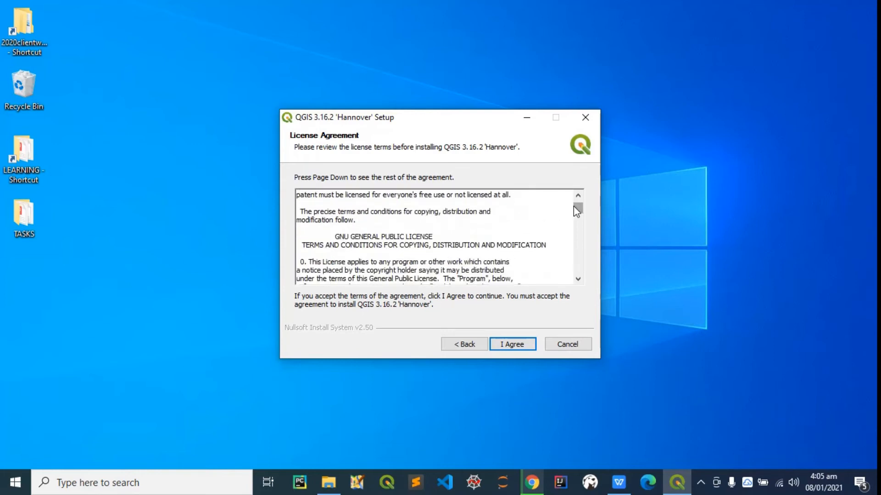
scroll("down", 3)
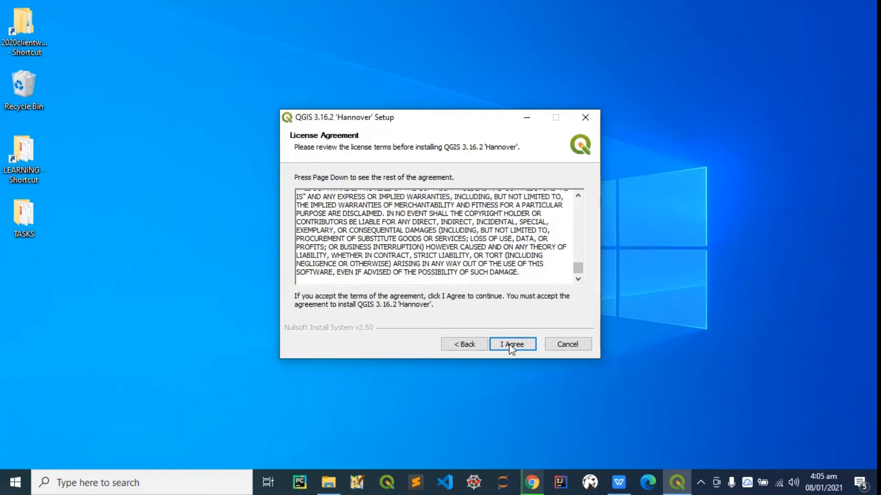
left_click(511, 343)
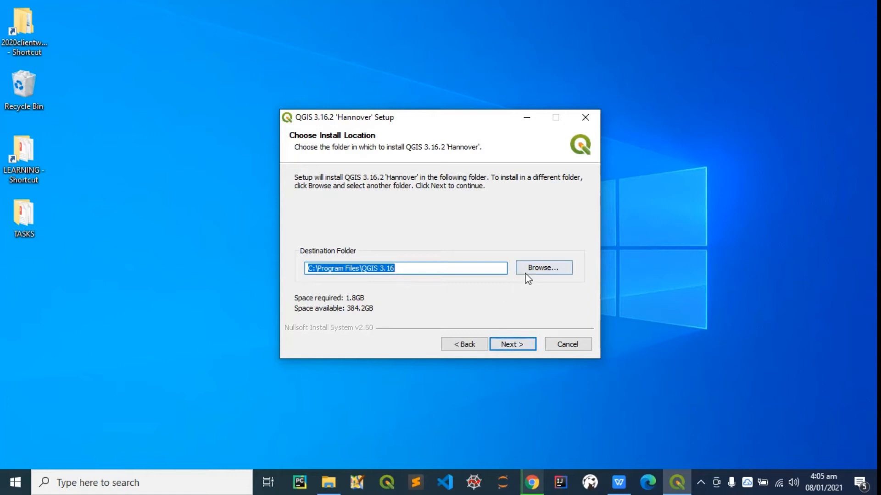
Step: Install QGIS to Program Files\QGIS 3.16 with the sample data sets unchecked
left_click(512, 343)
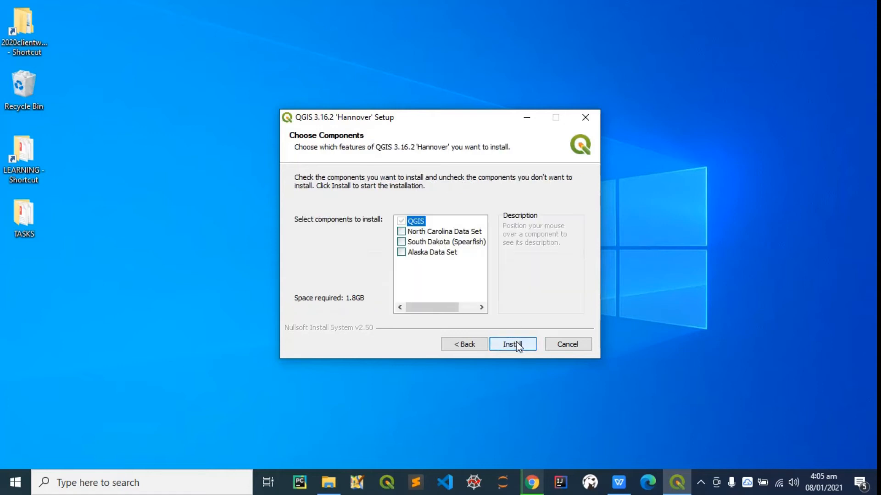
mouse_move(402, 231)
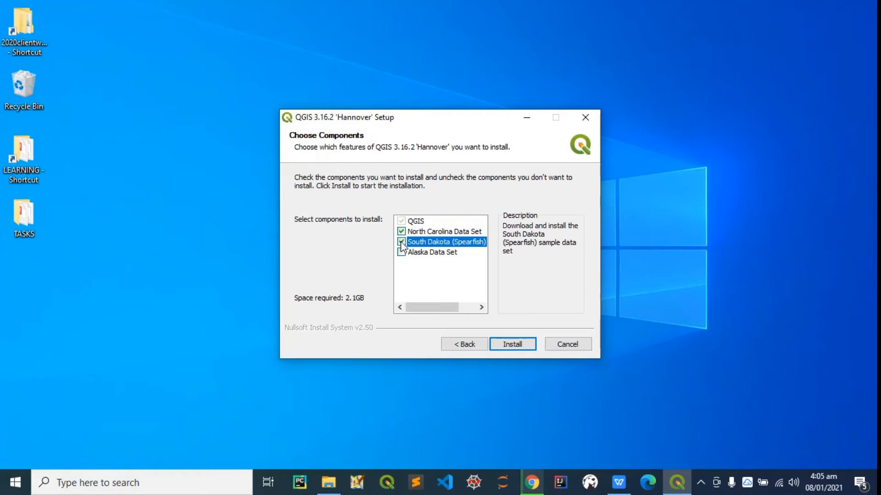
left_click(400, 231)
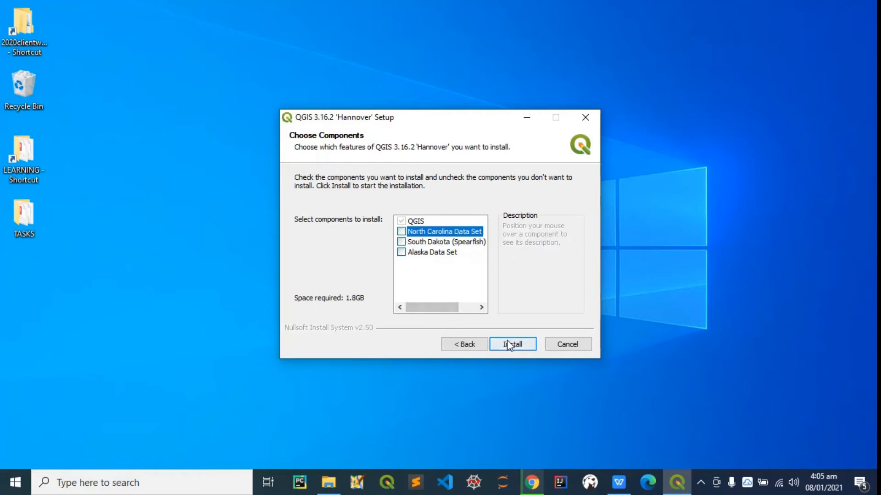
left_click(511, 343)
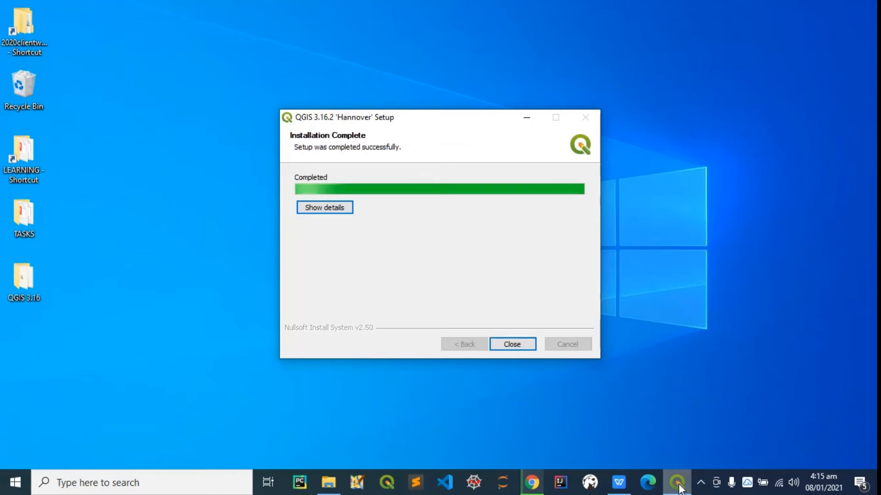
Step: Close the Installation Complete page and finish the QGIS Setup wizard
left_click(511, 343)
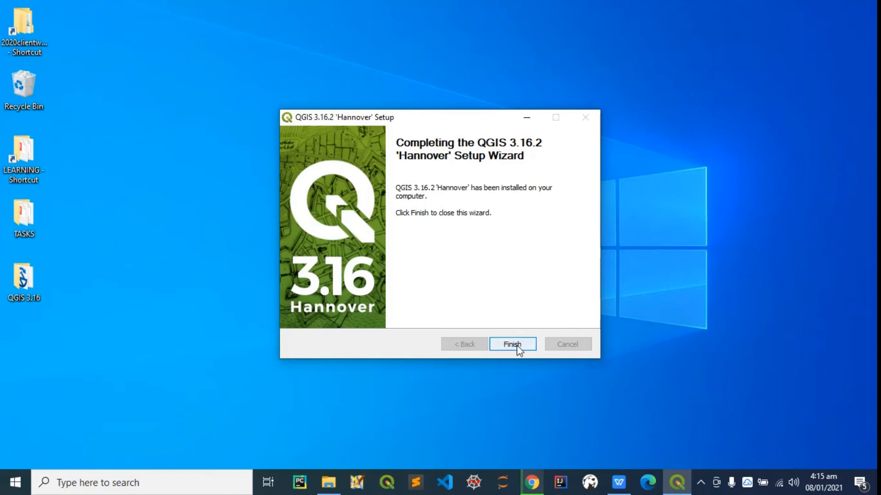
left_click(511, 345)
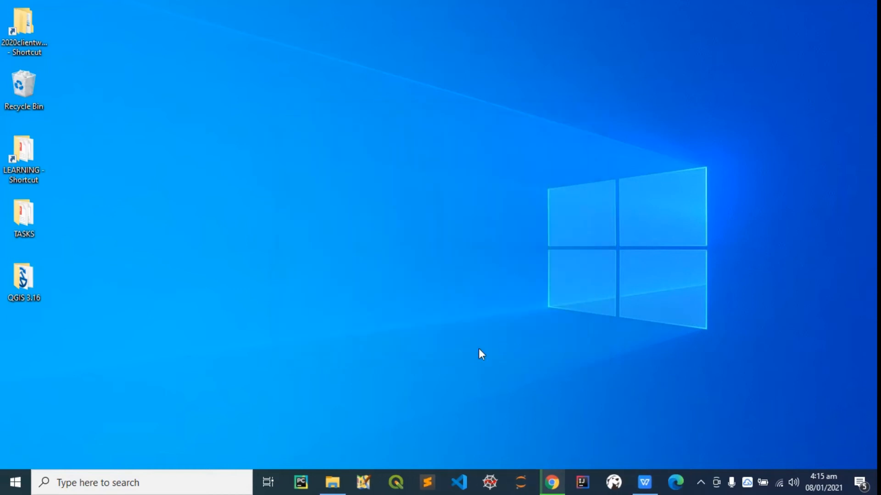
Step: Search 'qgis' in the Start menu and launch QGIS Desktop 3.16.2 with GRASS
left_click(15, 482)
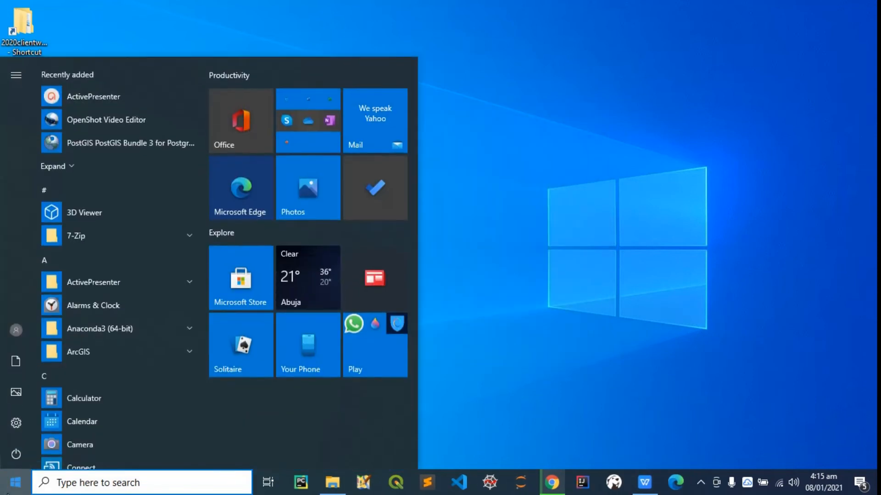
type("qgis")
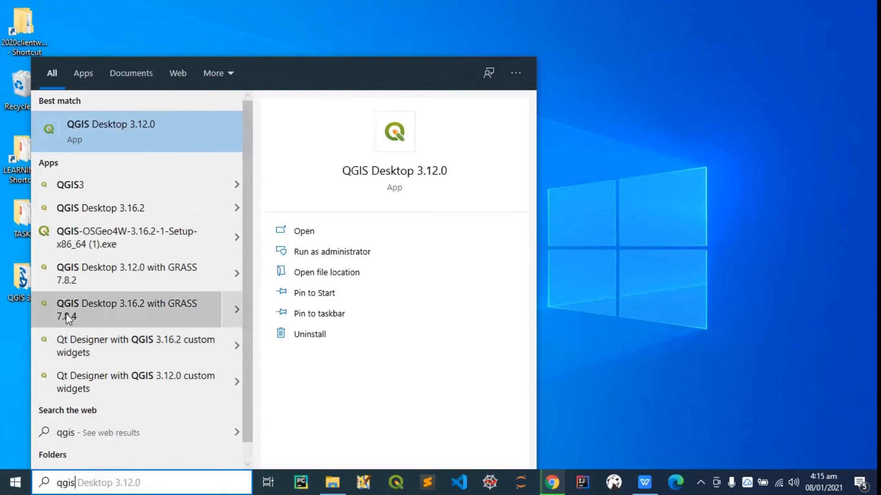
mouse_move(134, 207)
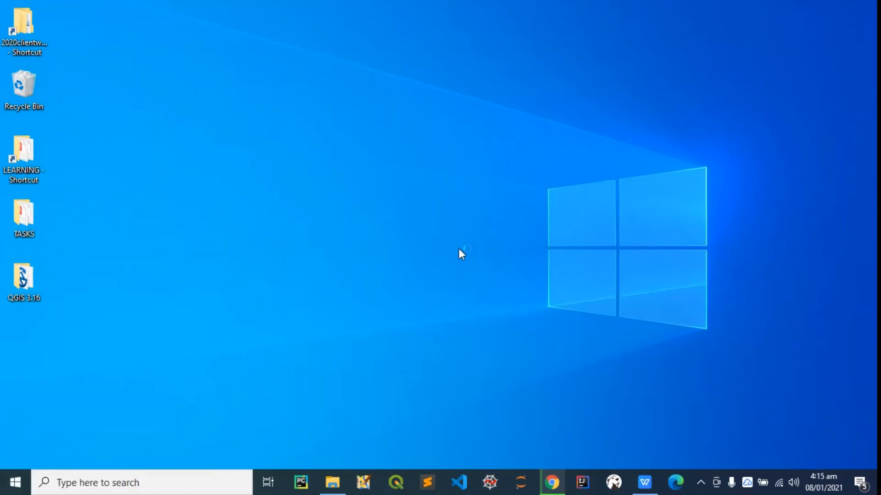
double_click(23, 275)
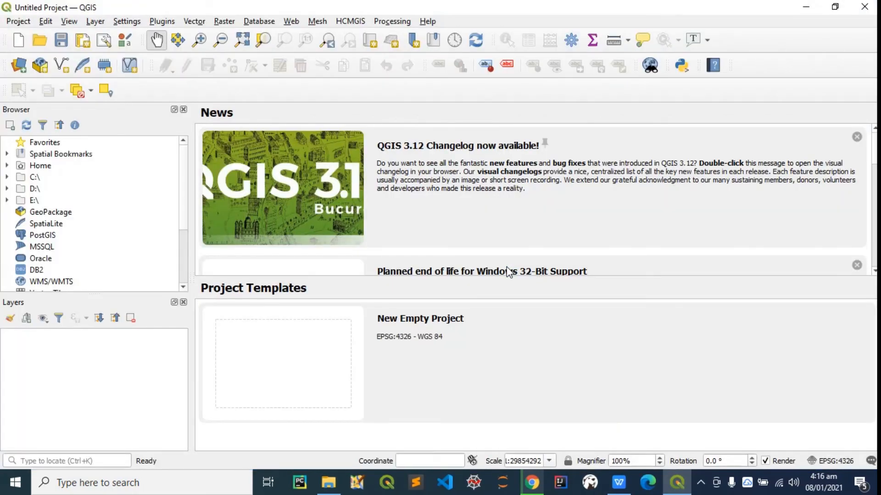
mouse_move(409, 310)
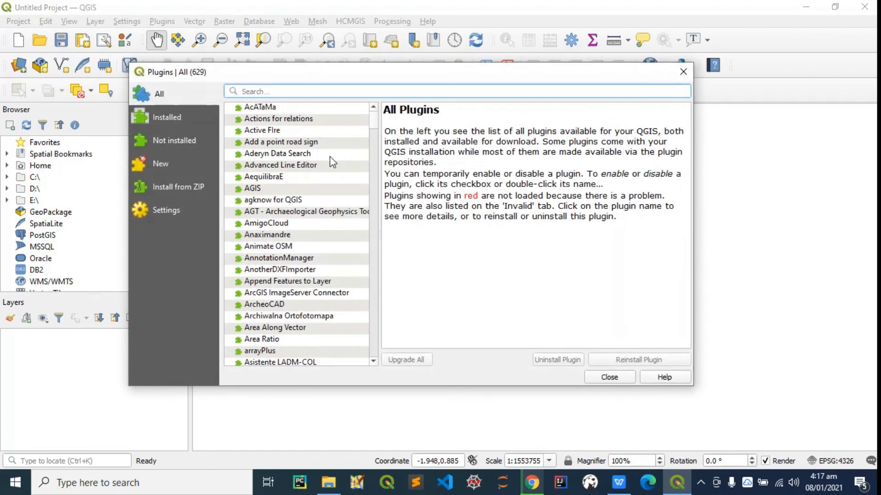
Step: Select Animate OSM in the plugin list, install it, then close the plugin manager
scroll("down", 3)
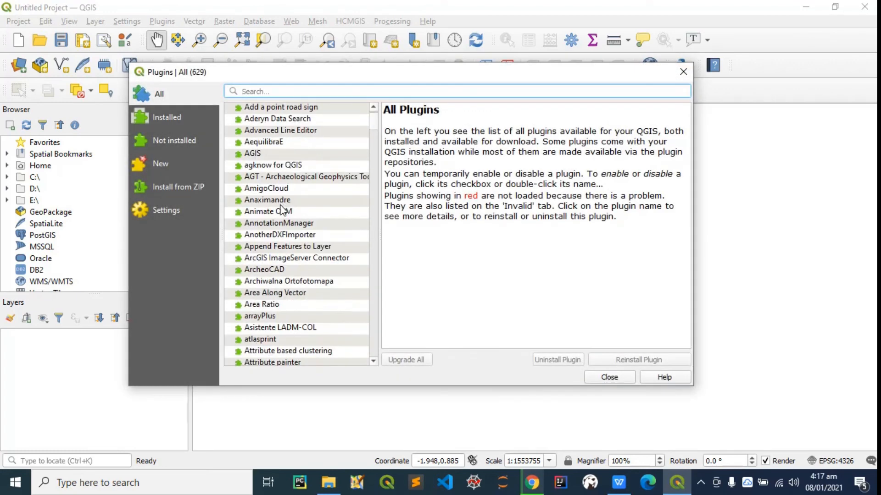
left_click(268, 211)
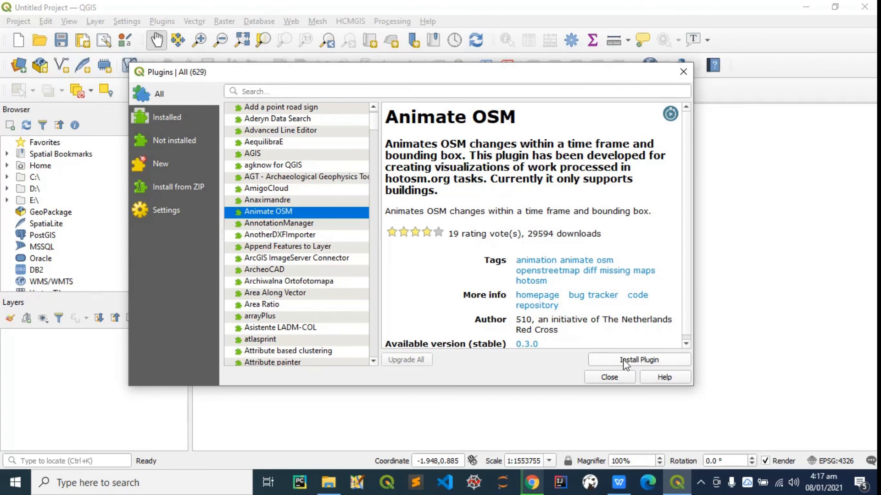
left_click(639, 360)
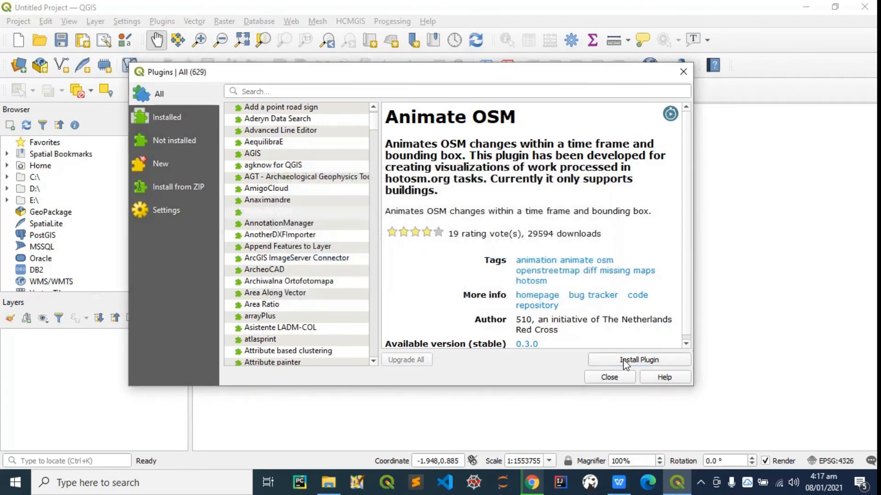
left_click(638, 359)
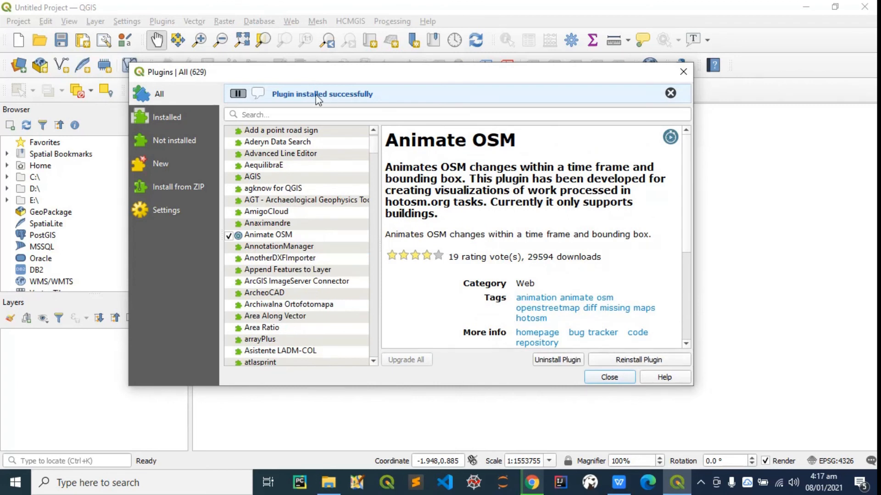
left_click(608, 377)
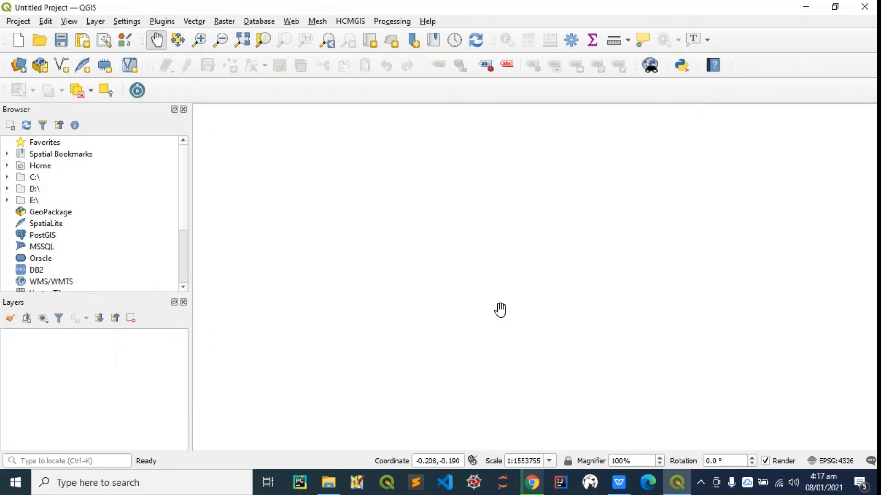